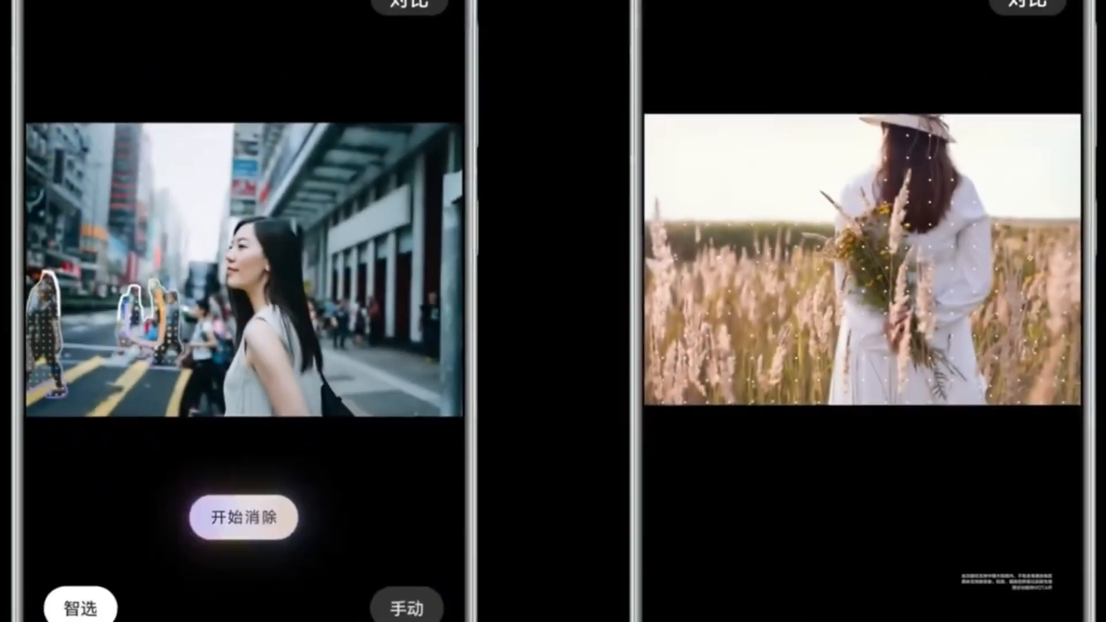
Start the AI erase on the auto-selected passersby behind the woman in the street photo
{"action": "left_click", "coordinate": [242, 517]}
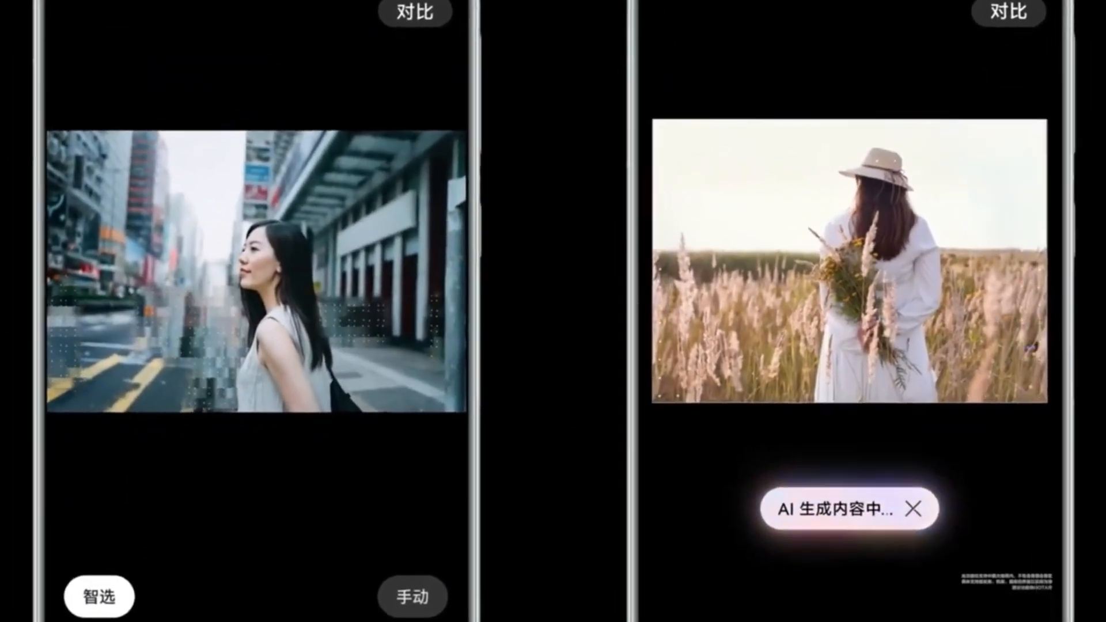